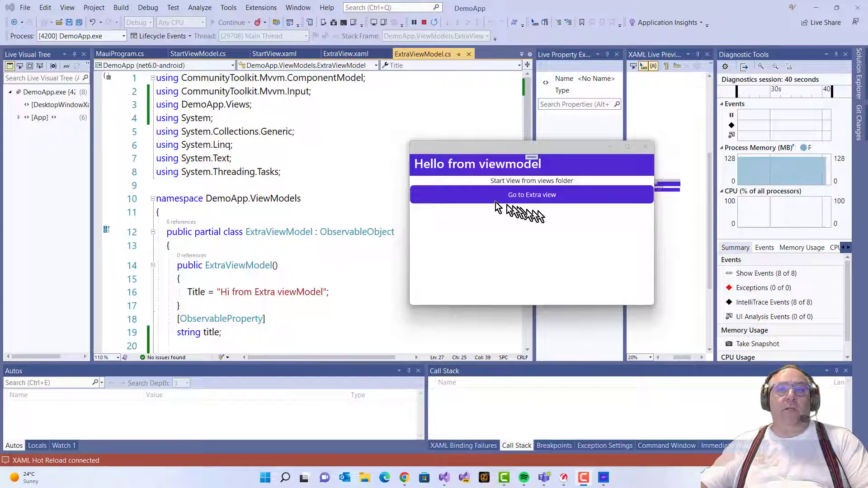
In the running DemoApp, go to the Extra view and return with the title-bar back arrow
{"action": "left_click", "coordinate": [531, 194]}
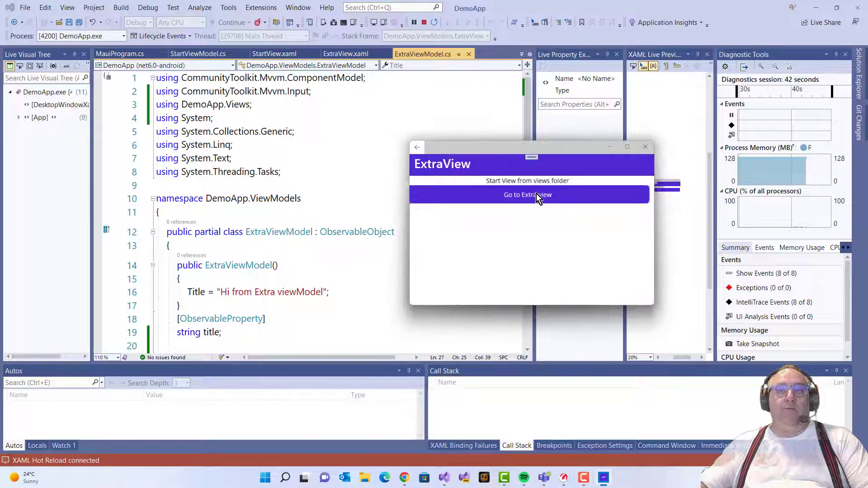
{"action": "left_click", "coordinate": [528, 194]}
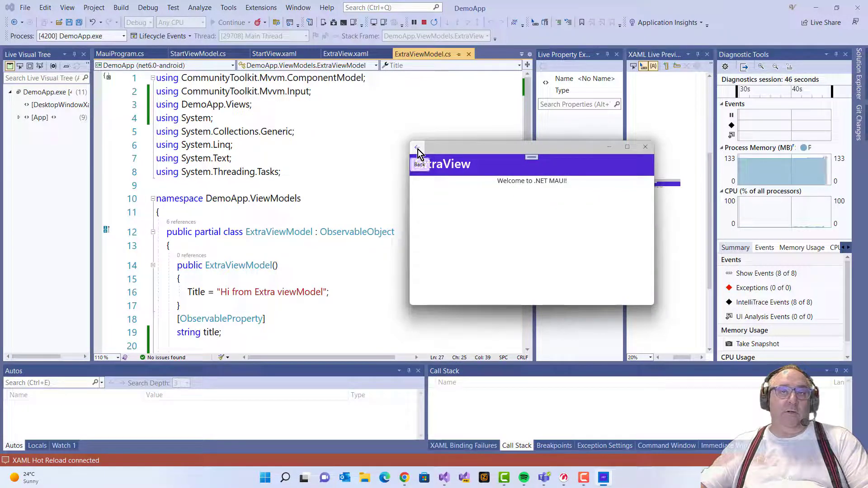
{"action": "left_click", "coordinate": [419, 156]}
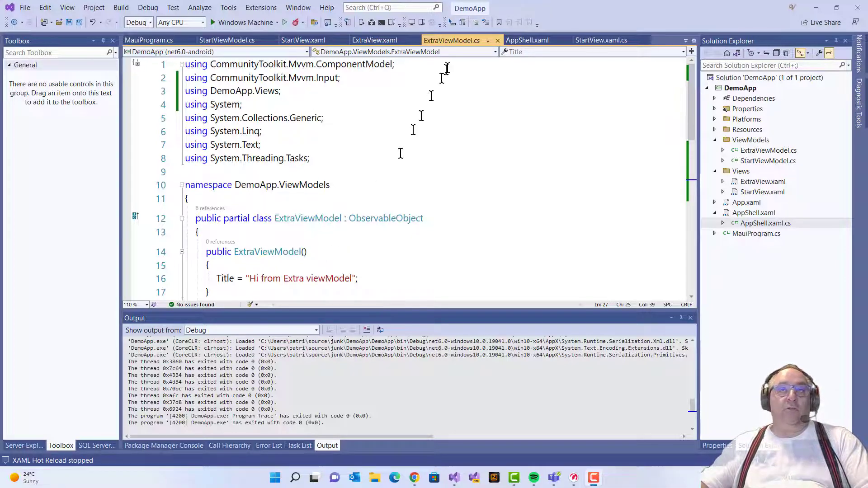
{"action": "mouse_move", "coordinate": [464, 40]}
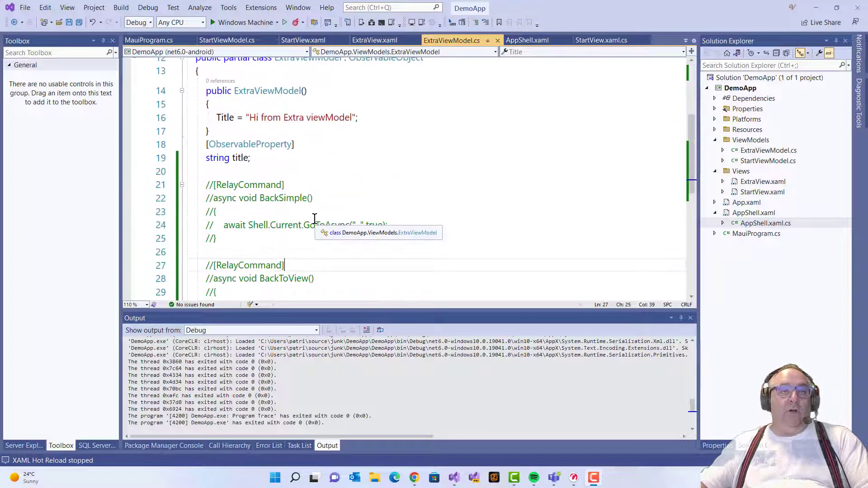
Uncomment the BackSimple and BackToView relay command methods in ExtraViewModel.cs
{"action": "scroll", "scroll_direction": "down", "scroll_amount": 3}
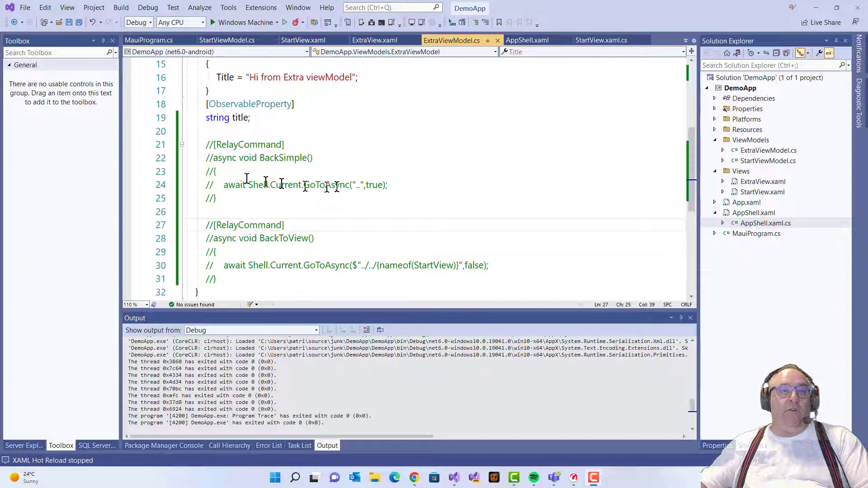
{"action": "left_click_drag", "start_coordinate": [207, 145], "coordinate": [238, 207]}
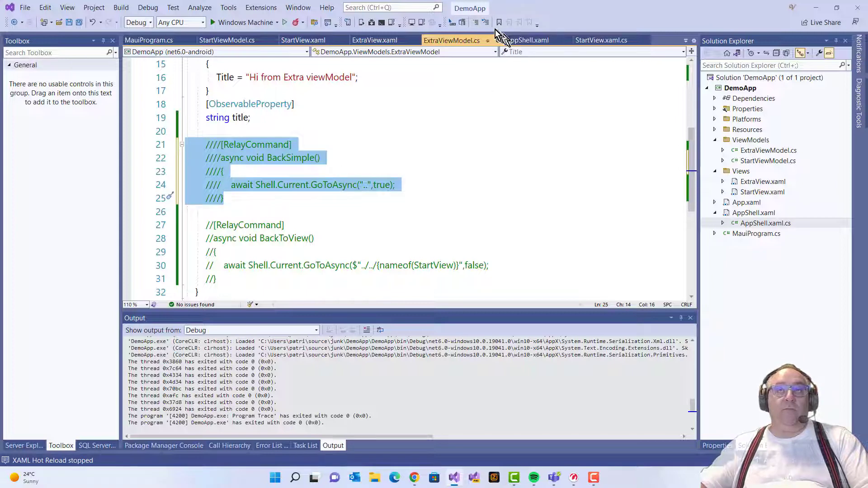
{"action": "left_click", "coordinate": [487, 22]}
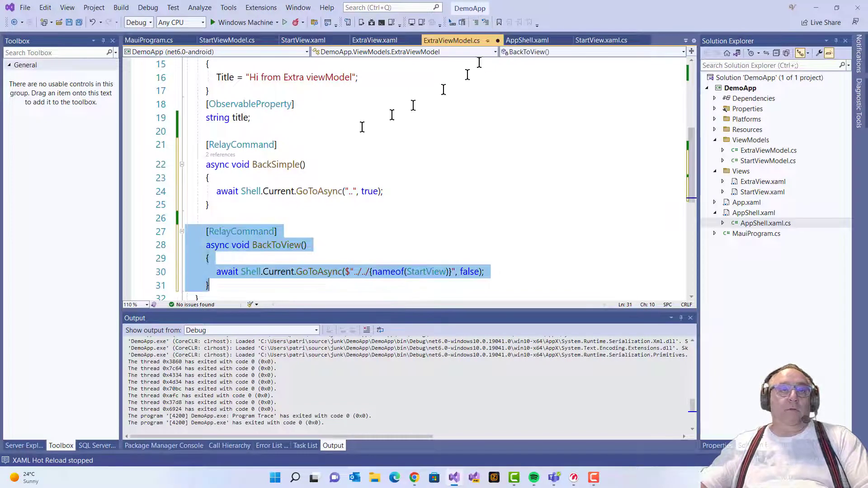
Inspect the restored code, selecting Shell and the BackToView body to review them
{"action": "left_click", "coordinate": [277, 145]}
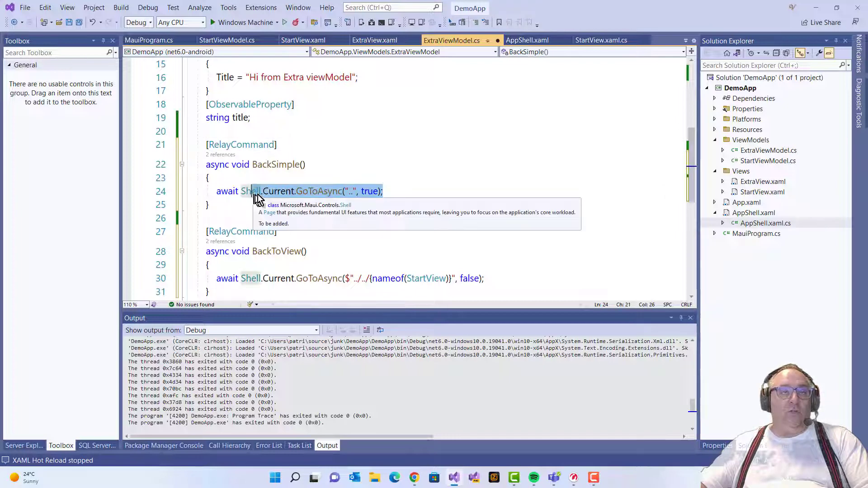
{"action": "double_click", "coordinate": [318, 191]}
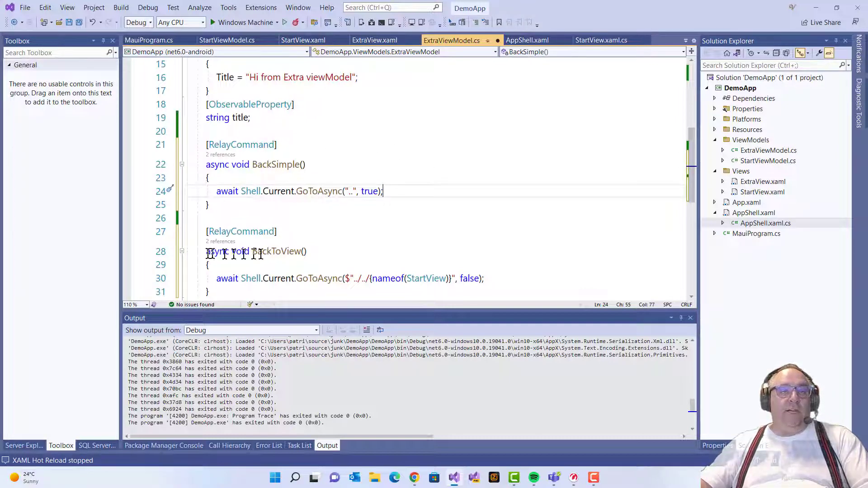
{"action": "double_click", "coordinate": [276, 251]}
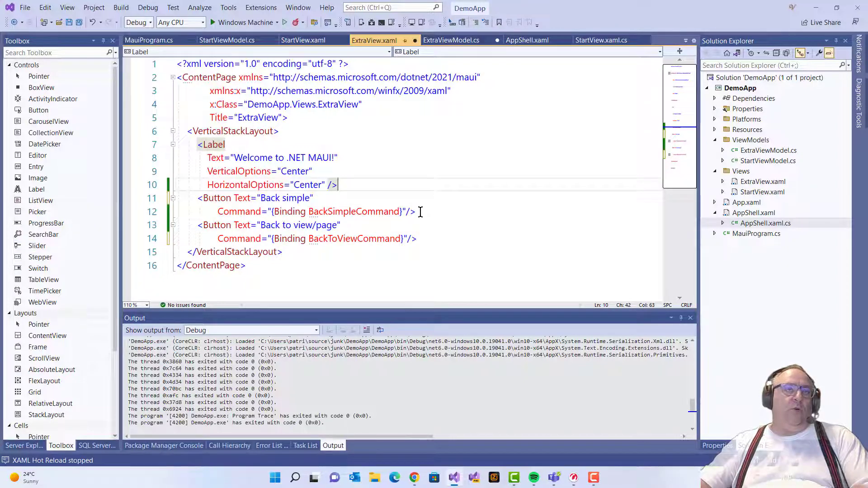
Add Back simple and Back to view/page buttons bound to BackSimpleCommand and BackToViewCommand in ExtraView.xaml
{"action": "double_click", "coordinate": [352, 212]}
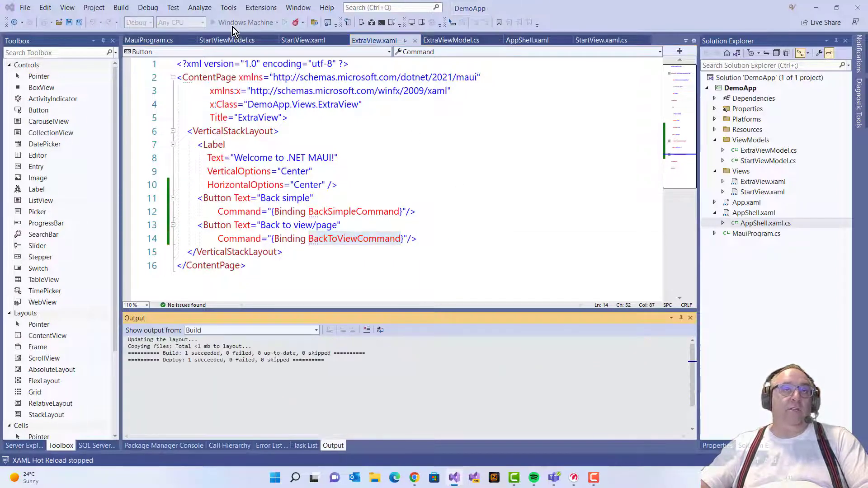
Start debugging DemoApp on Windows Machine and navigate to the Extra view
{"action": "left_click", "coordinate": [241, 22]}
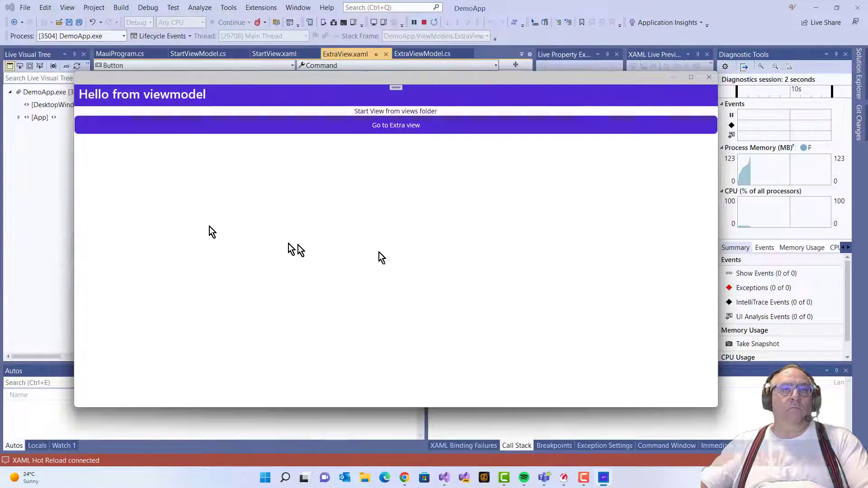
{"action": "left_click", "coordinate": [395, 125]}
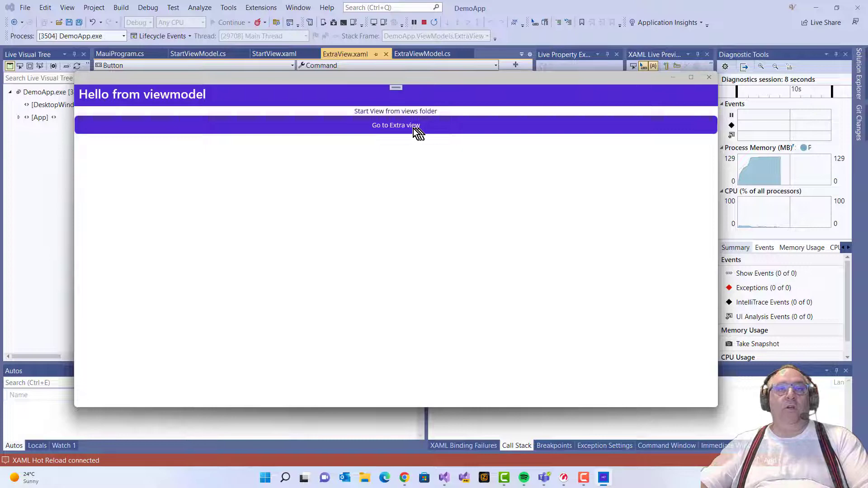
{"action": "left_click", "coordinate": [395, 125]}
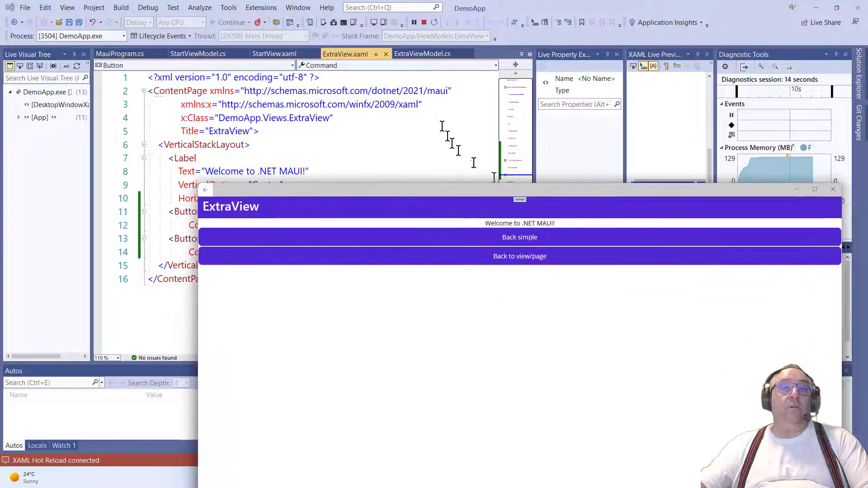
{"action": "left_click", "coordinate": [421, 53]}
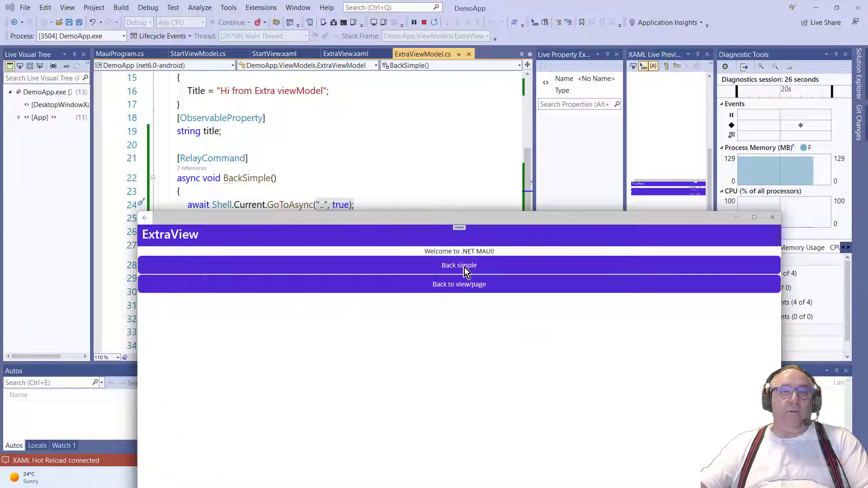
Return via 'Back simple', reopen the Extra view, then return via 'Back to view/page'
{"action": "left_click", "coordinate": [458, 265]}
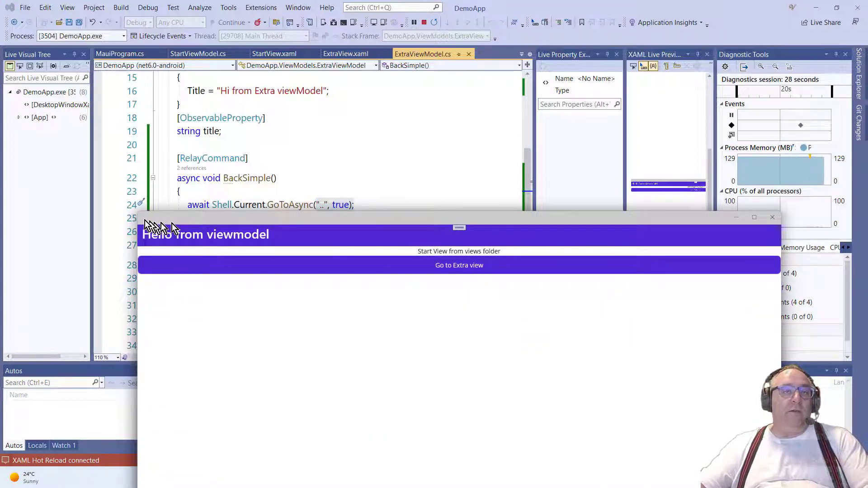
{"action": "left_click", "coordinate": [459, 265]}
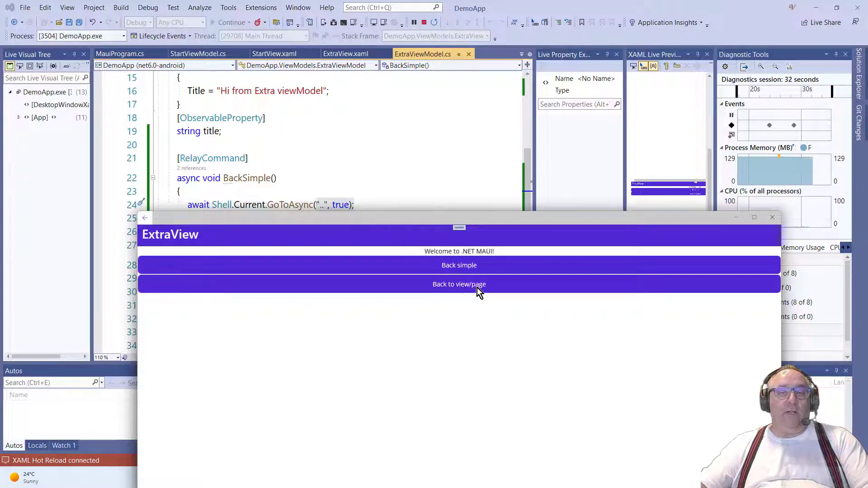
{"action": "left_click", "coordinate": [459, 284]}
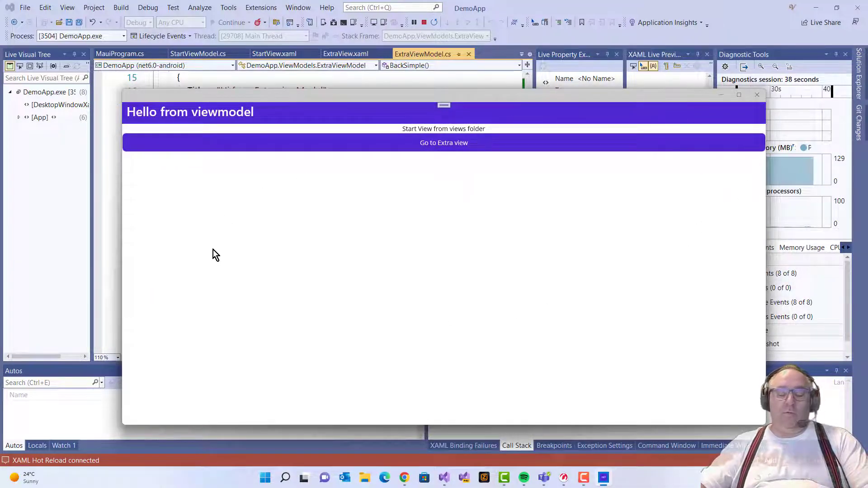
{"action": "mouse_move", "coordinate": [742, 111]}
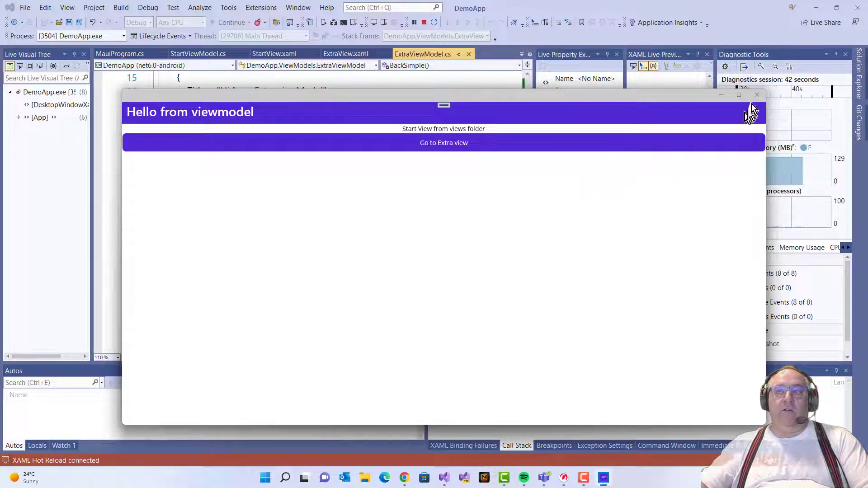
{"action": "mouse_move", "coordinate": [756, 94]}
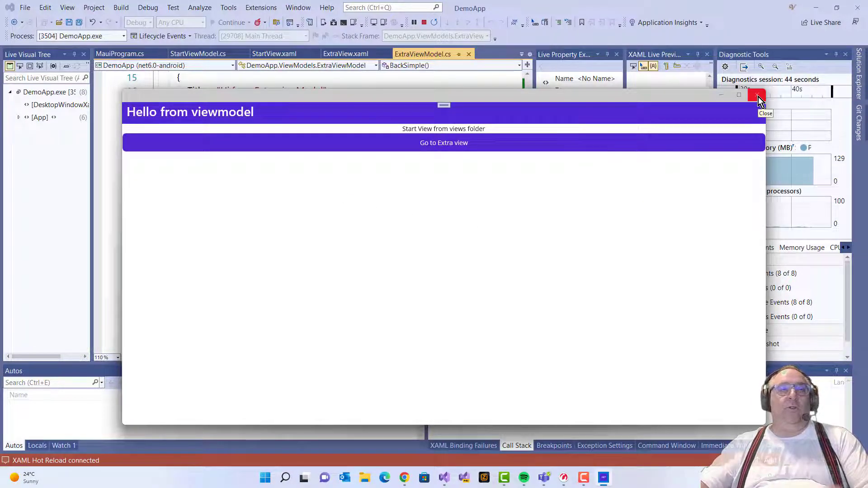